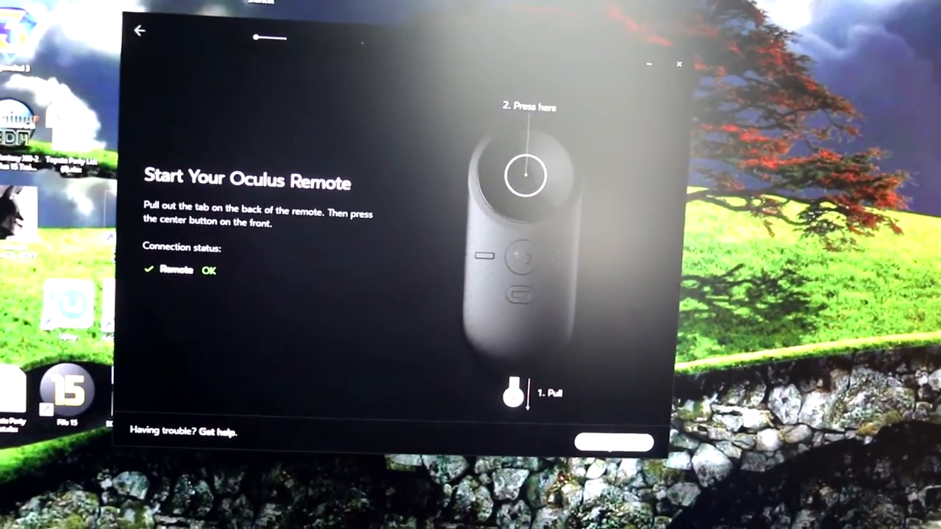
Continue past the paired remote (status OK) to the About Your Remote button overview.
{"action": "left_click", "coordinate": [615, 444]}
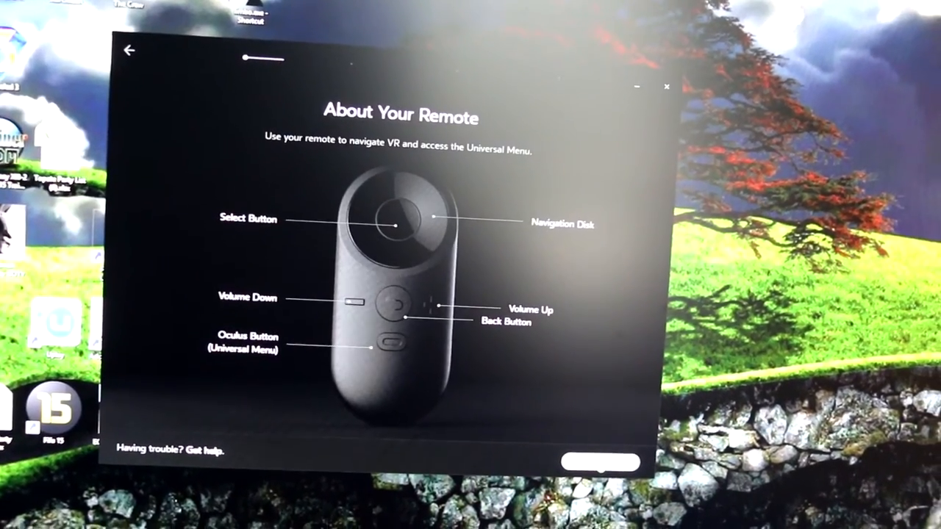